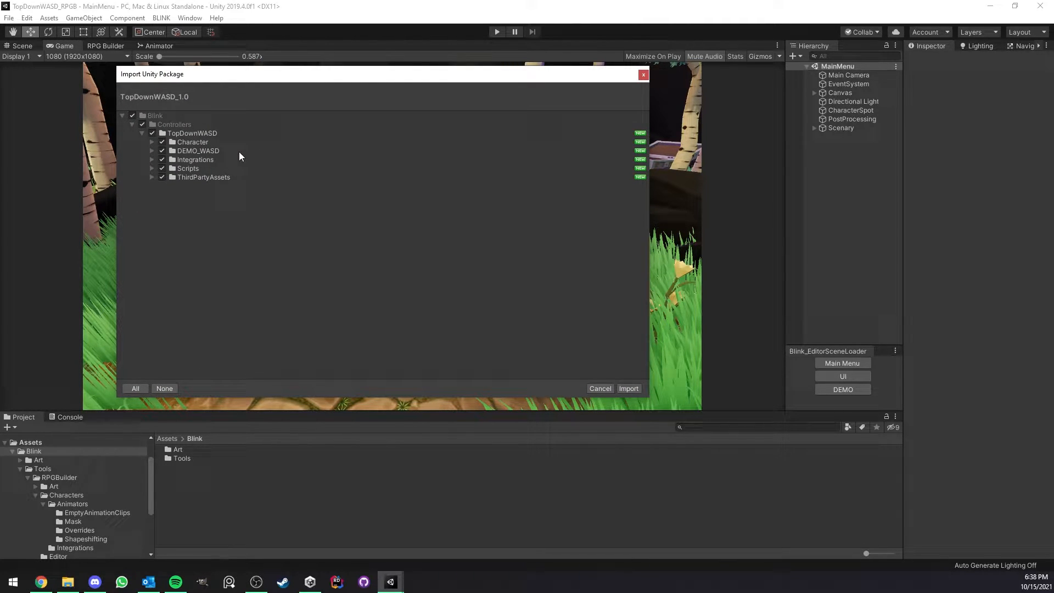
mouse_move(235, 241)
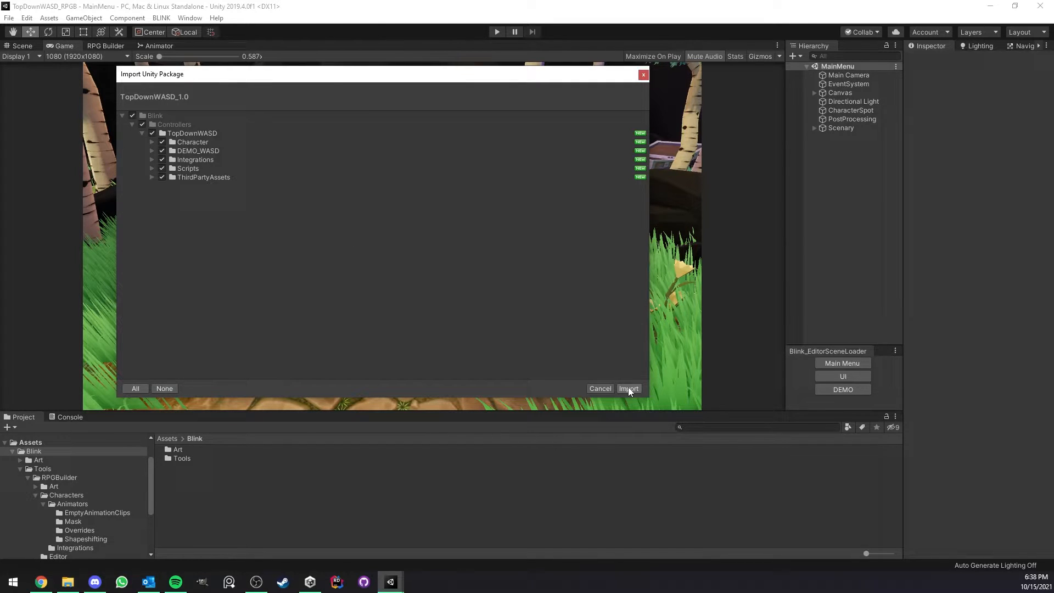
Import all contents of the TopDownWASD_1.0 package.
left_click(628, 389)
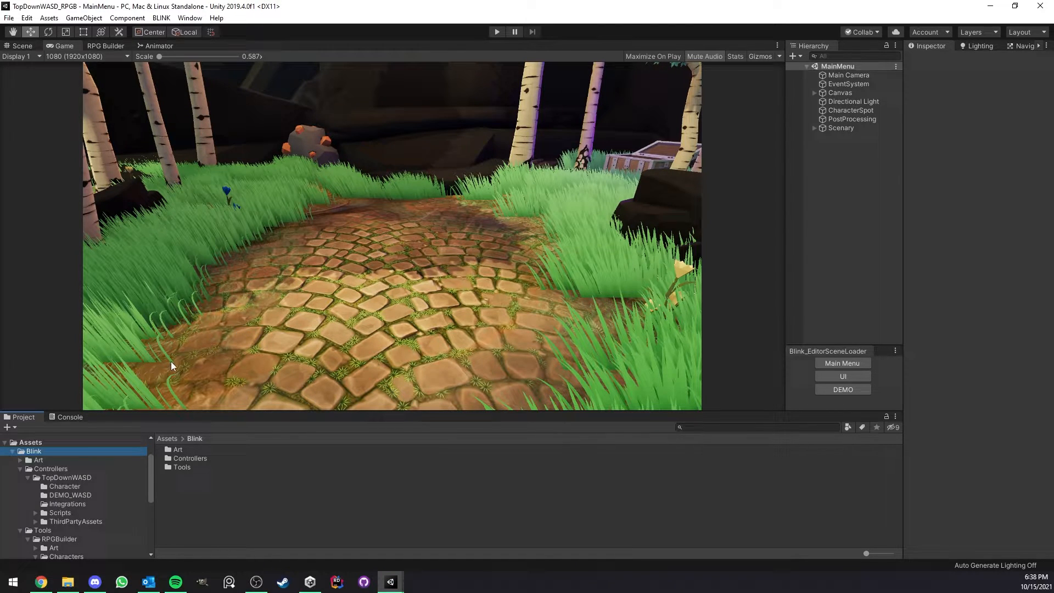
Browse into Controllers > TopDownWASD to reach the DEMO_WASD scene.
left_click(50, 469)
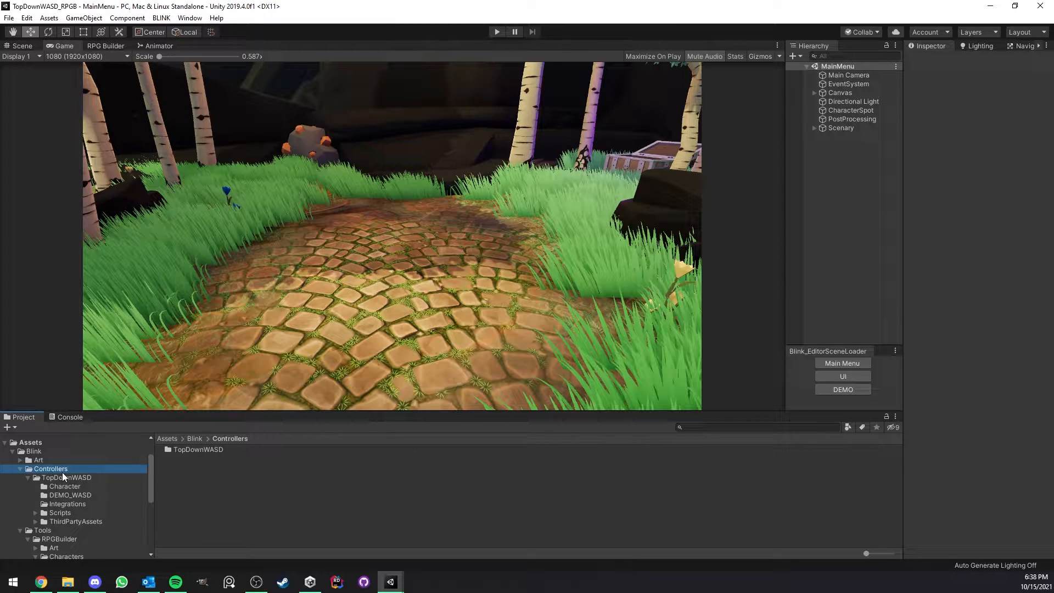
left_click(65, 478)
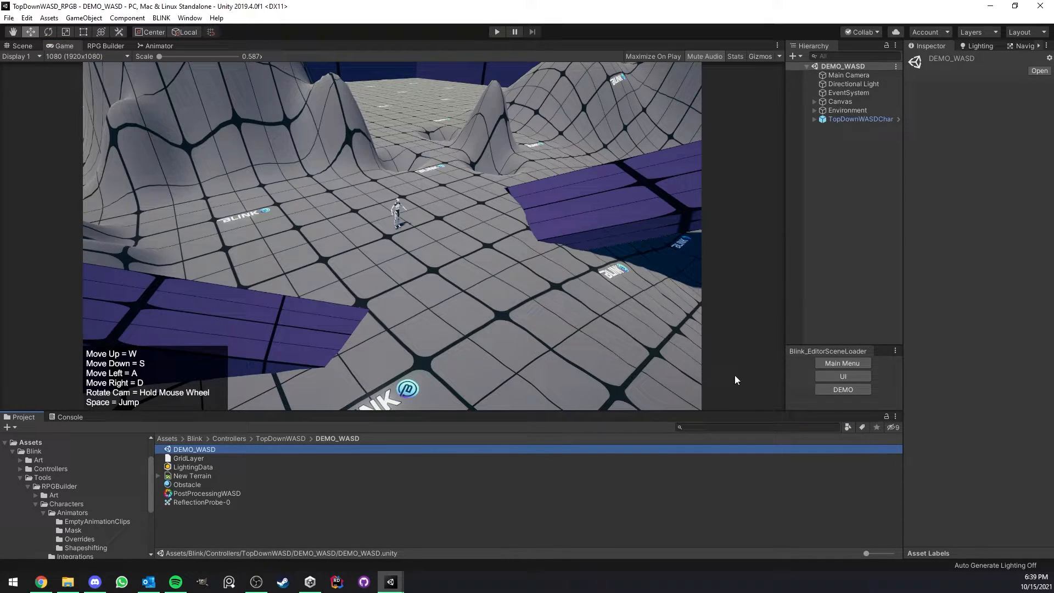
Load the Main Menu scene and browse to the TopDownWASD Integrations folder.
left_click(842, 363)
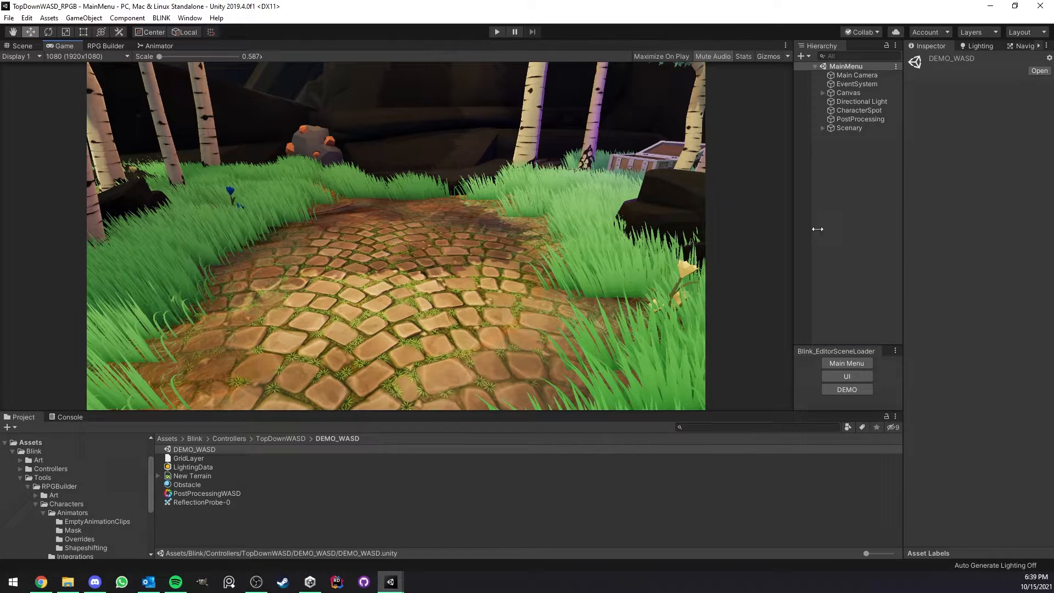
scroll("down", 3)
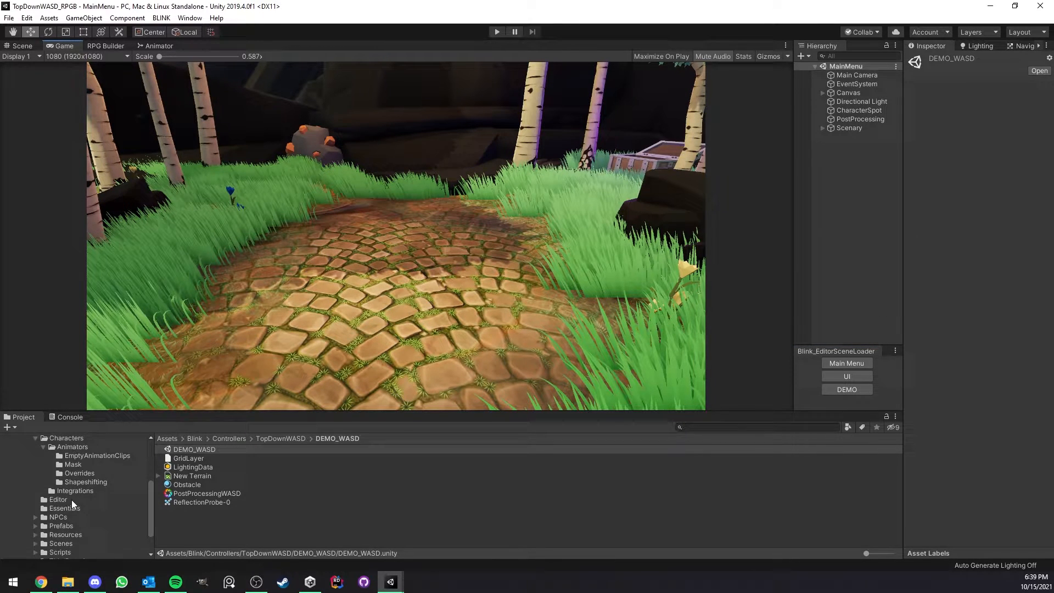
left_click(195, 449)
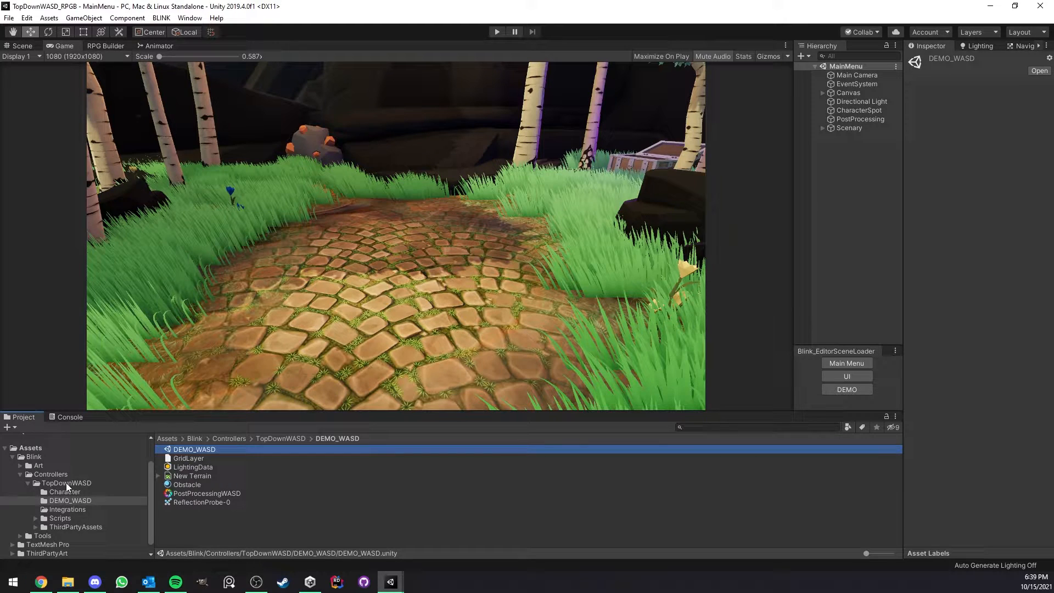
left_click(66, 483)
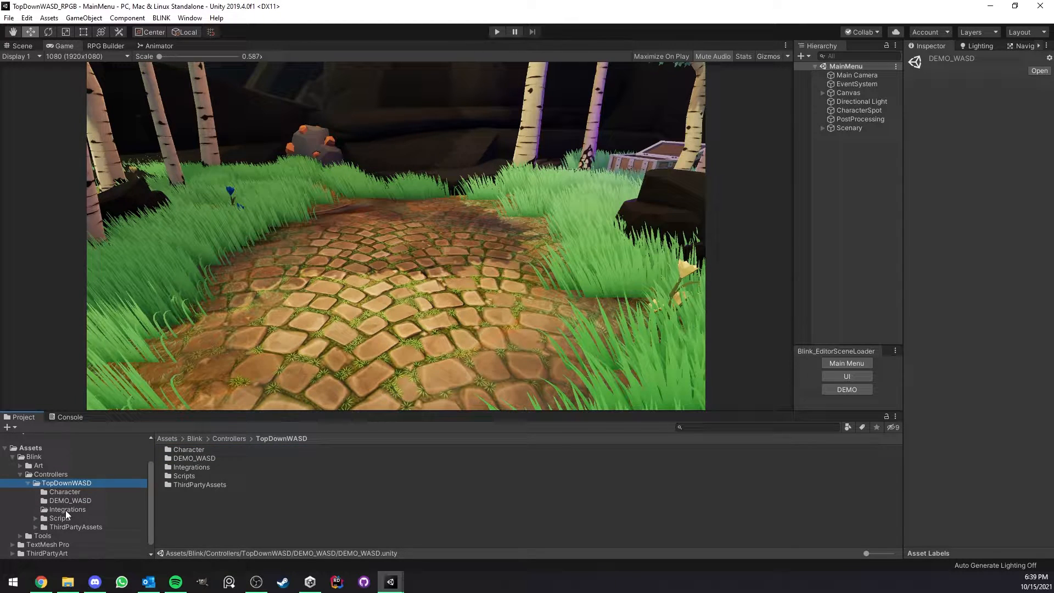
left_click(67, 509)
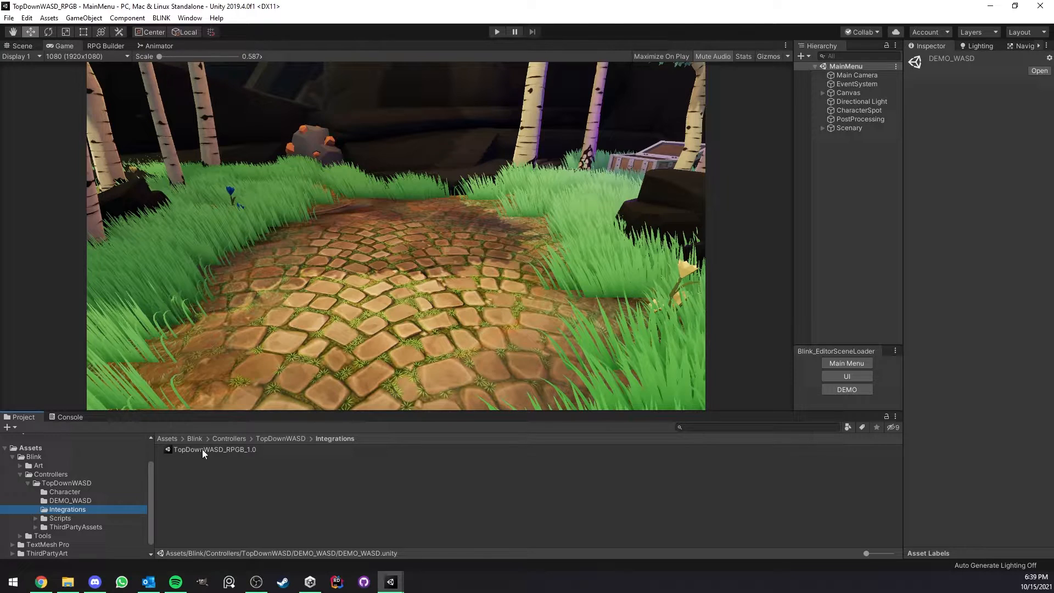
Import all contents of the TopDownWASD_RPGB_1.0 integration package.
double_click(214, 449)
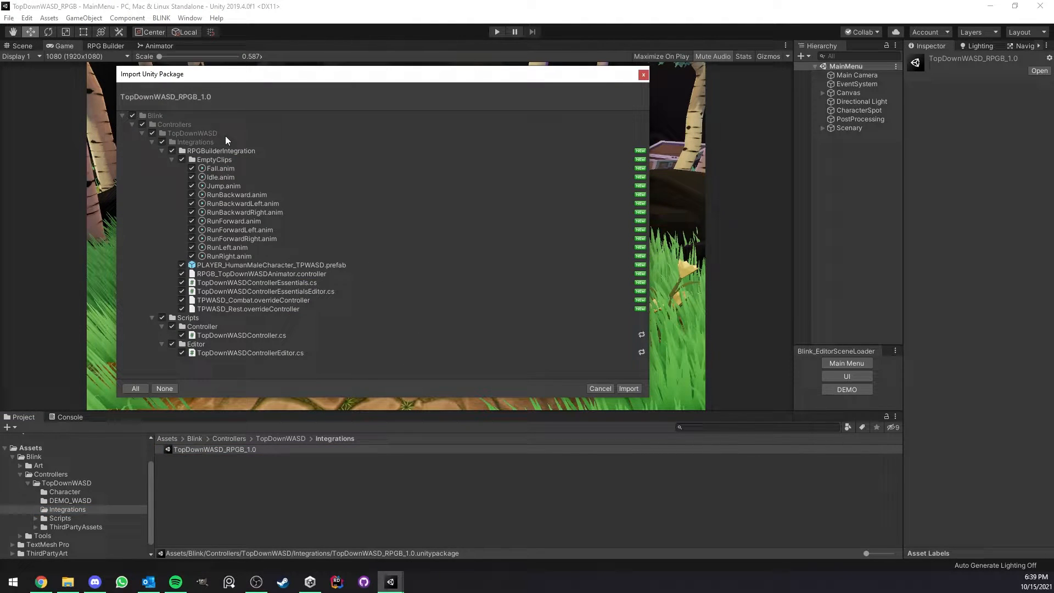
mouse_move(262, 161)
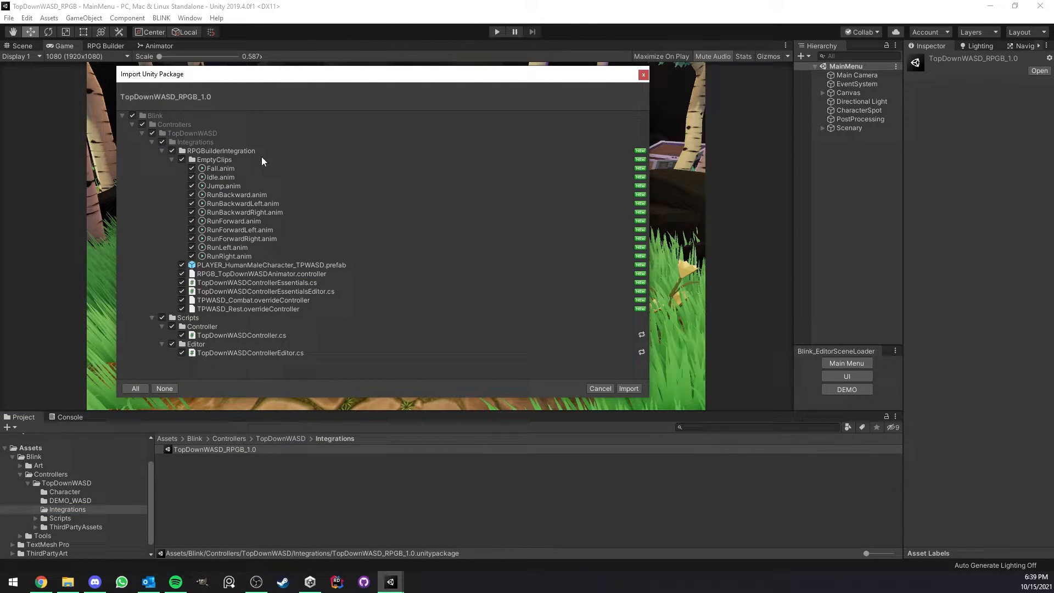
left_click(628, 388)
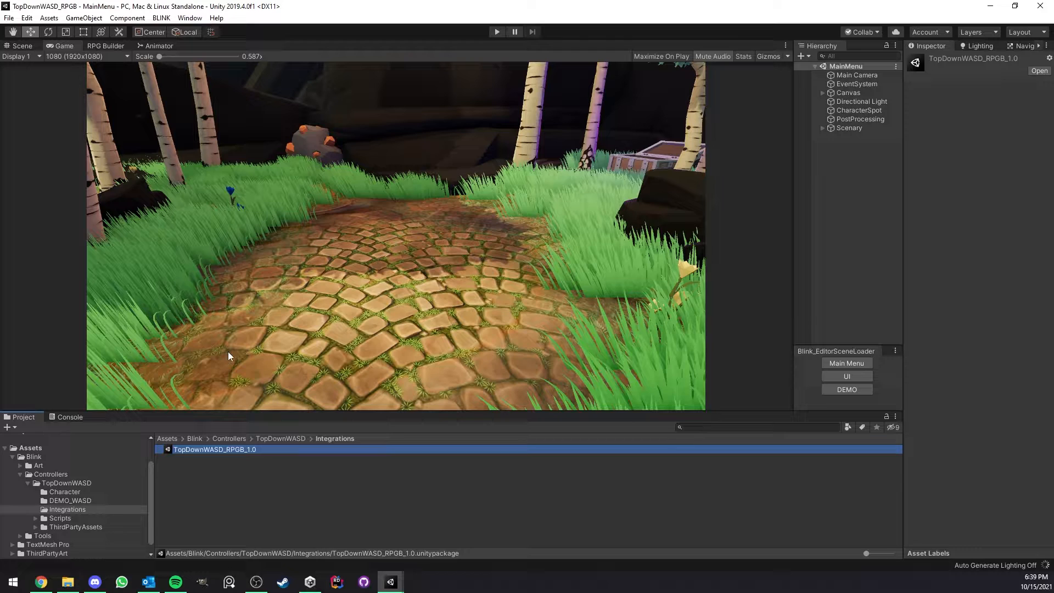
Show the Human race's base info in the RPG Builder Races editor.
left_click(105, 46)
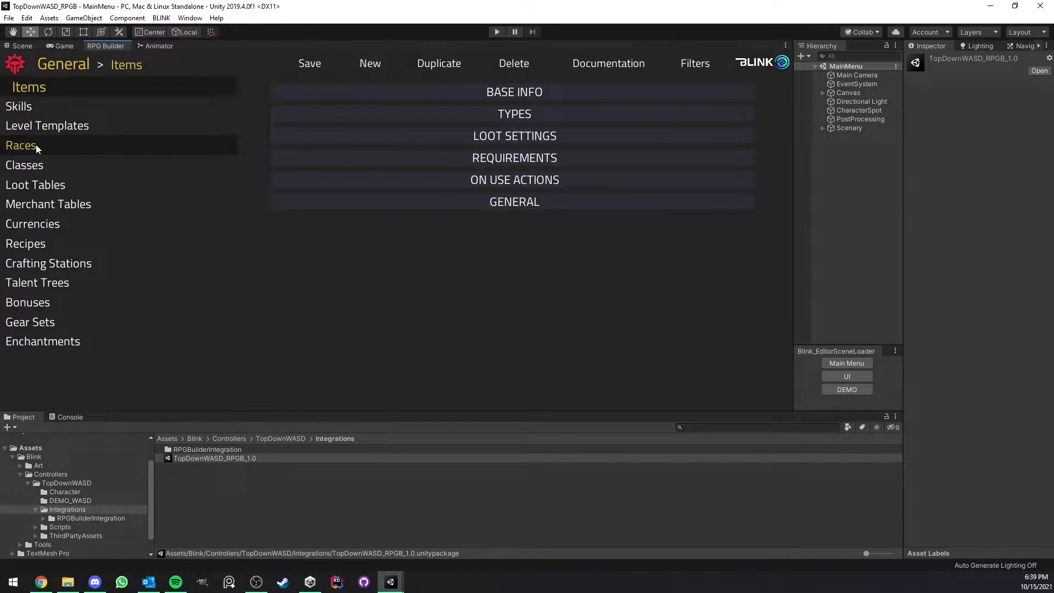
left_click(19, 144)
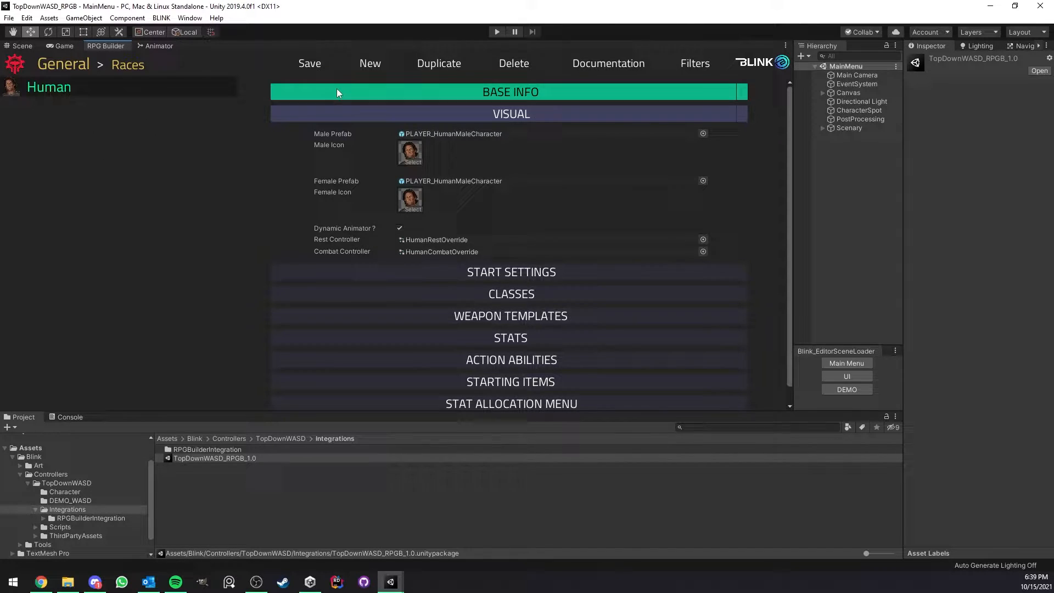
left_click(511, 91)
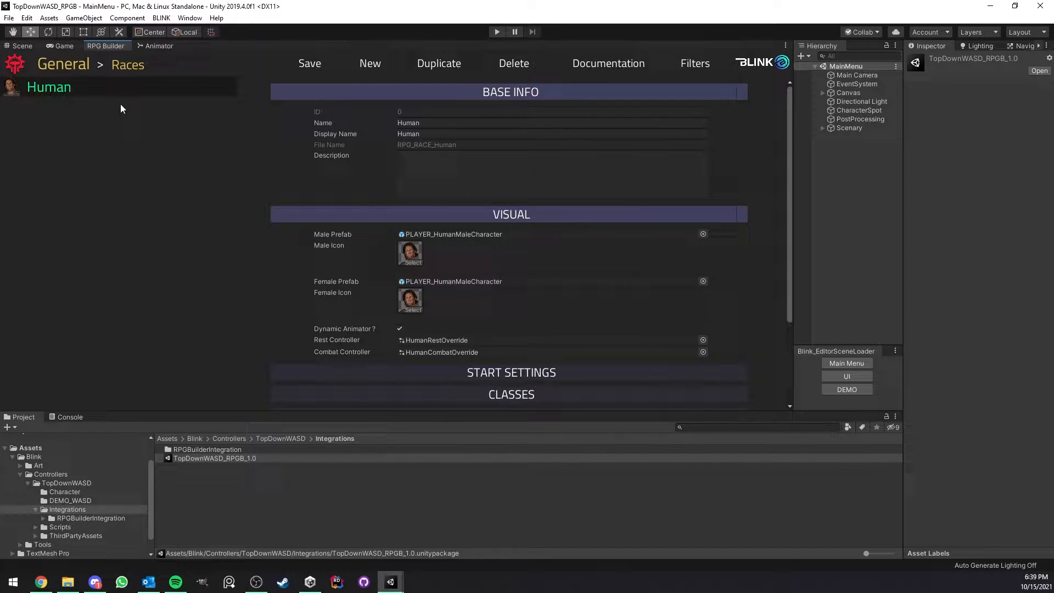
scroll("down", 3)
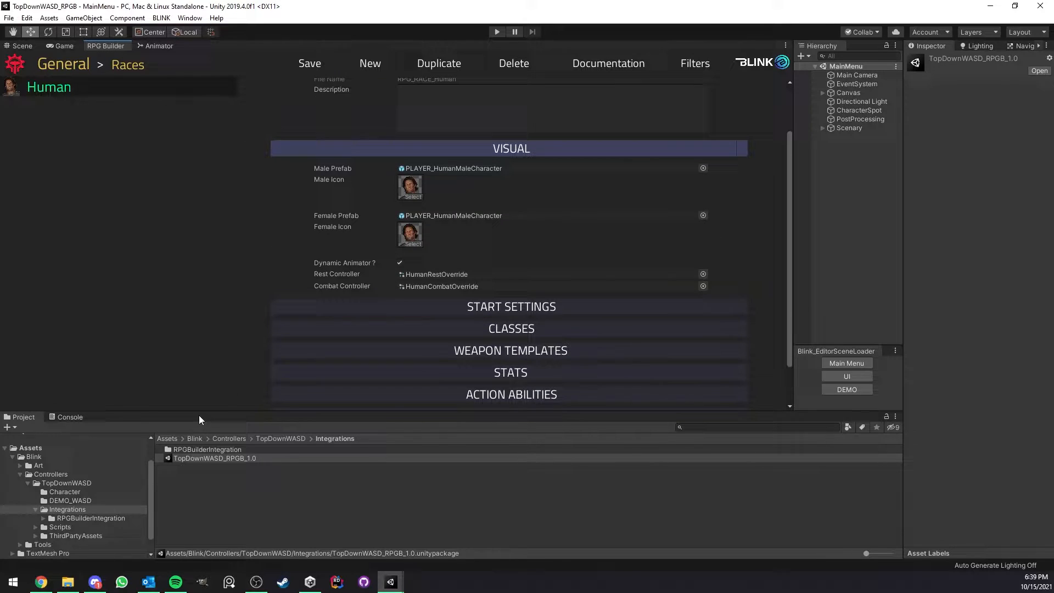
Locate PLAYER_HumanMaleCharacter_TPWASD in RPGBuilderIntegration for the Male and Female Prefab slots.
left_click(90, 517)
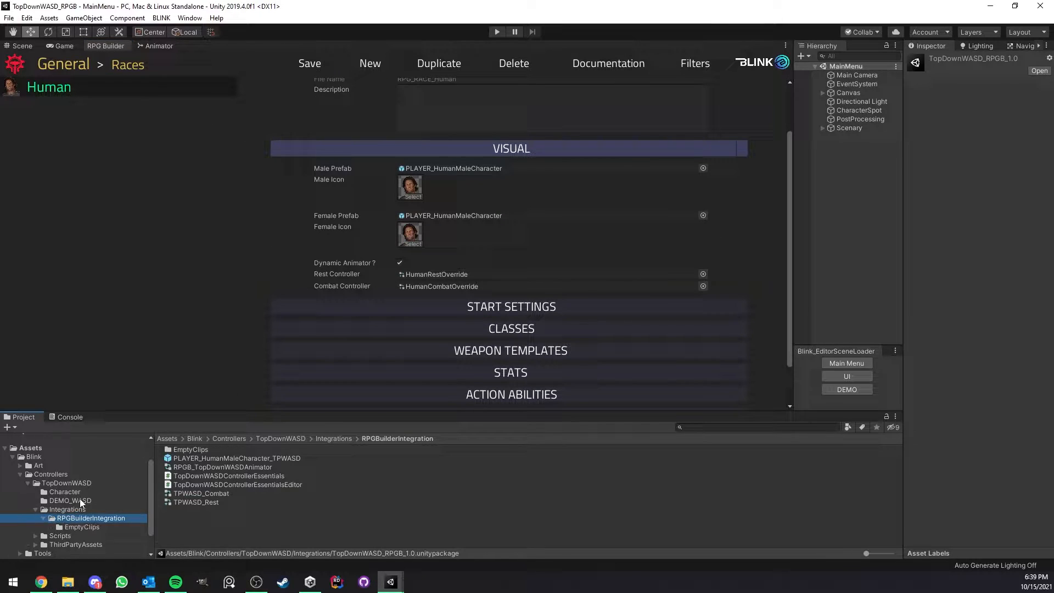
scroll("down", 3)
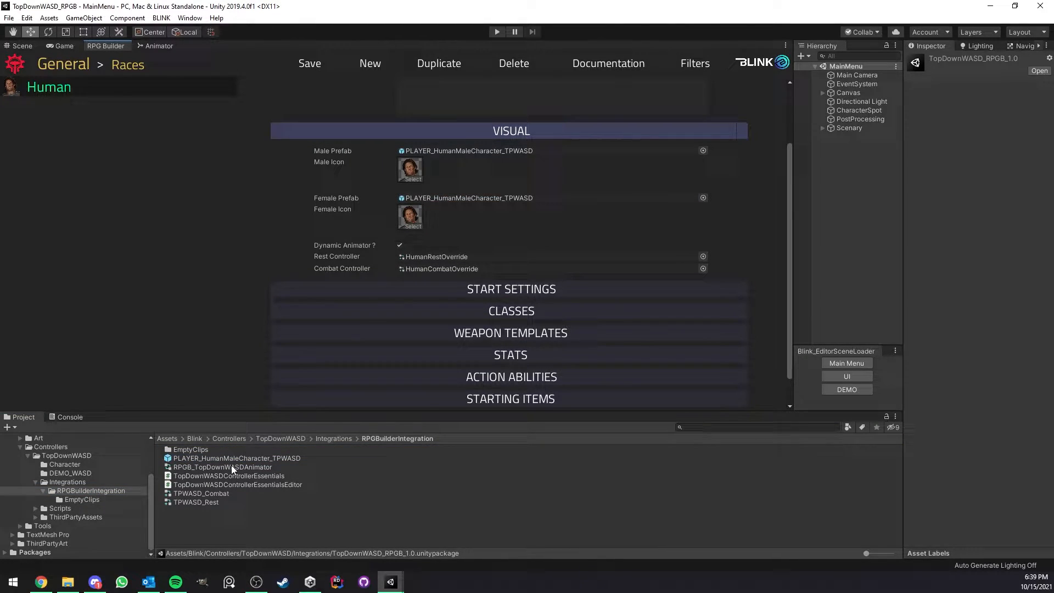
left_click(236, 458)
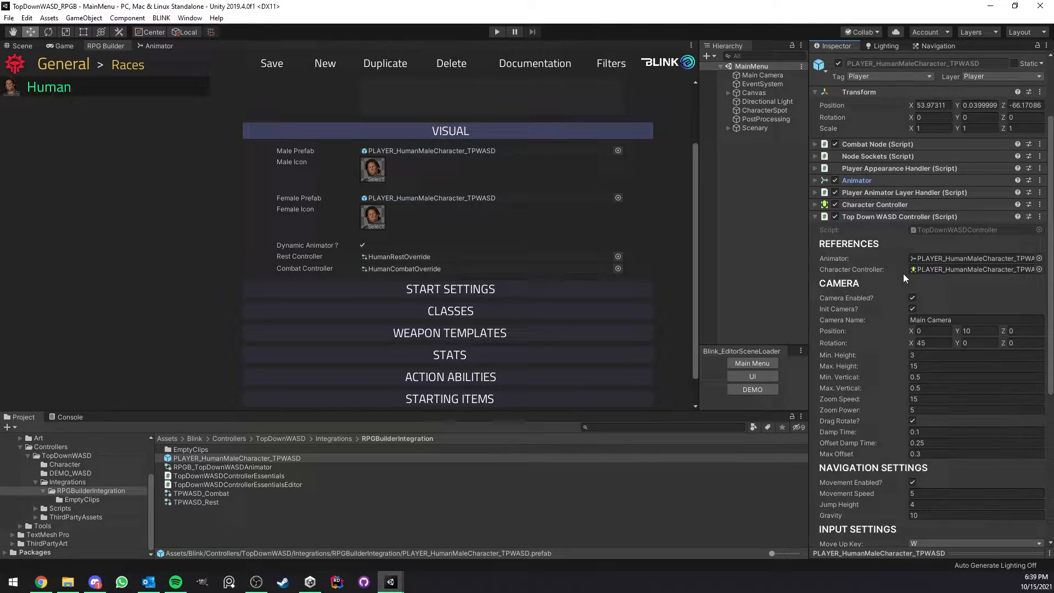
Assign TPWASD_Rest and TPWASD_Combat controllers and uncheck Dynamic Animator for the Human race.
scroll("down", 3)
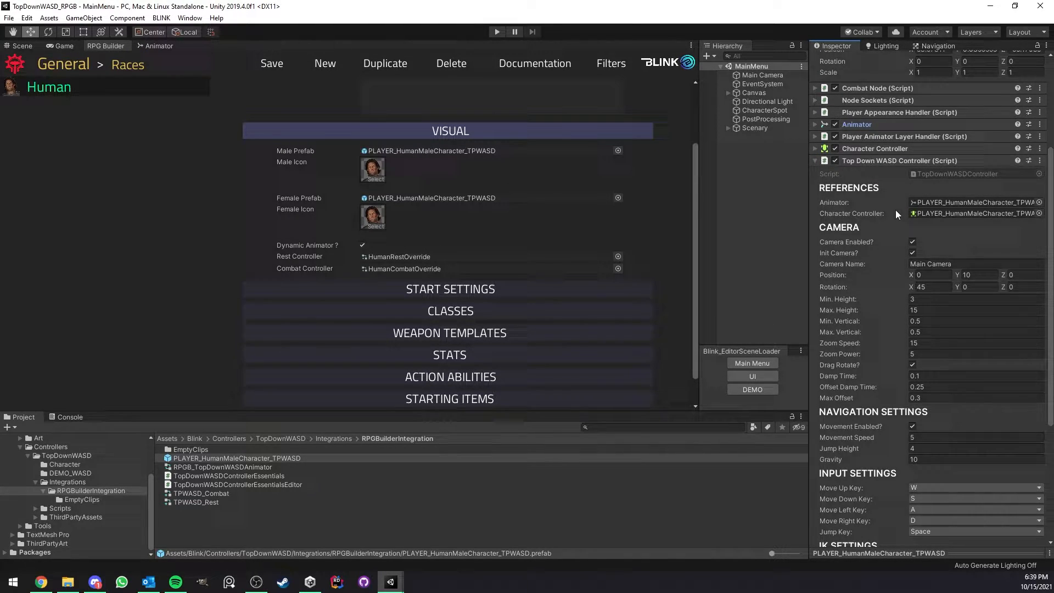
scroll("down", 3)
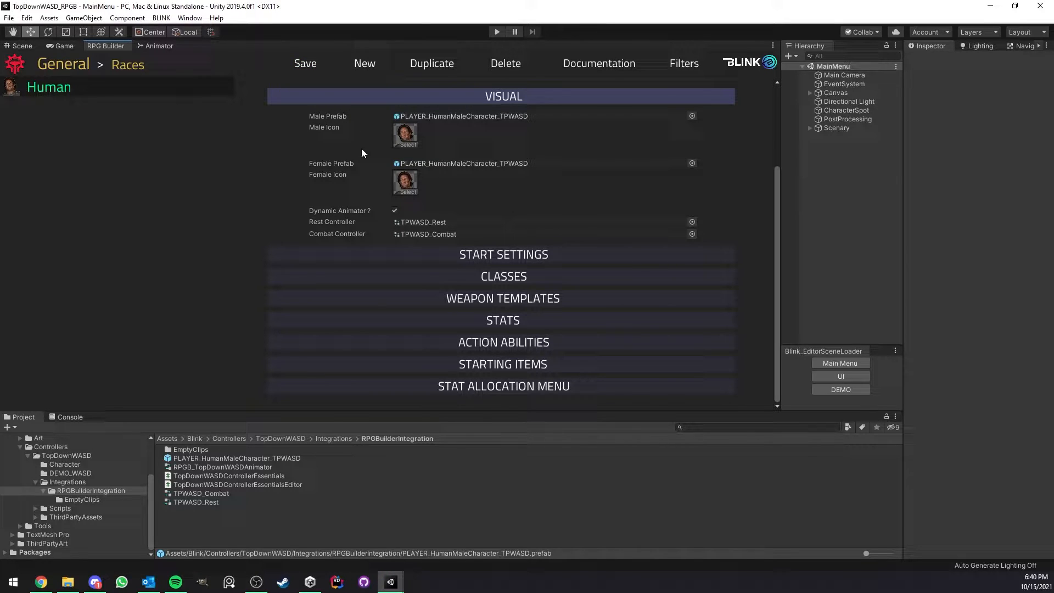
left_click(394, 211)
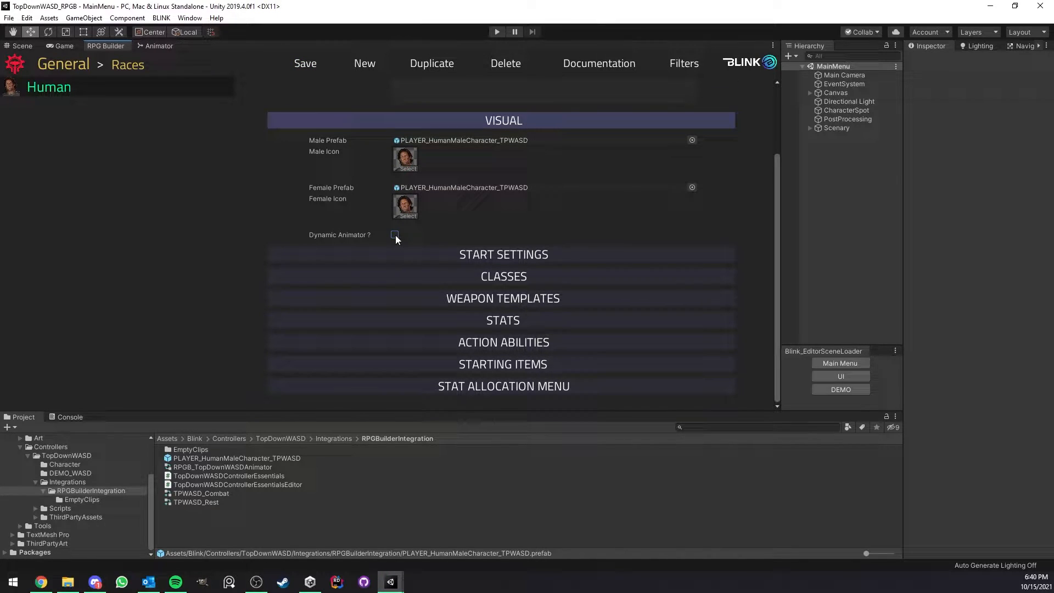
left_click(236, 458)
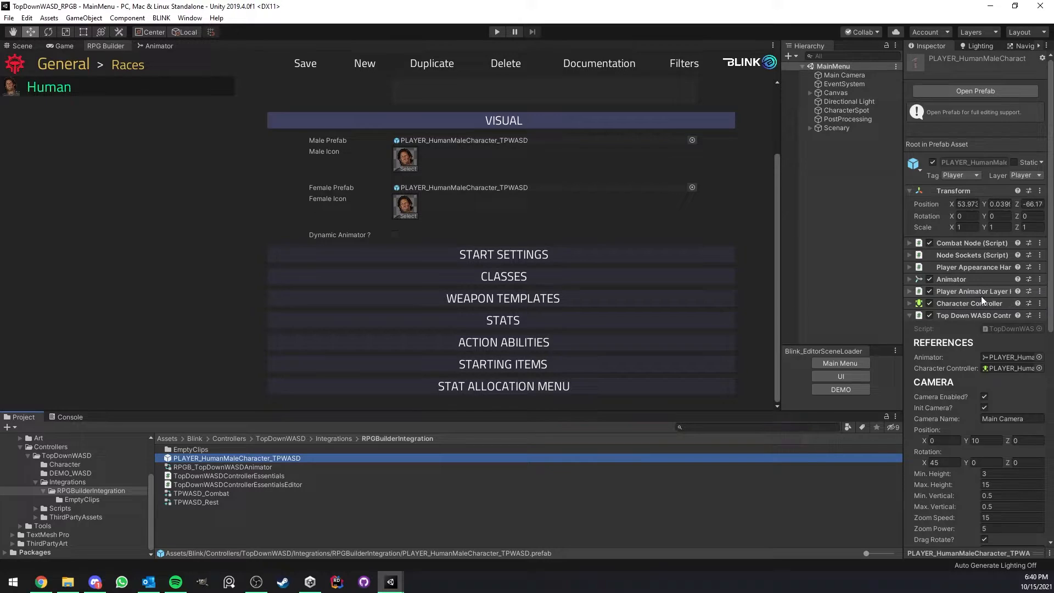
left_click(910, 279)
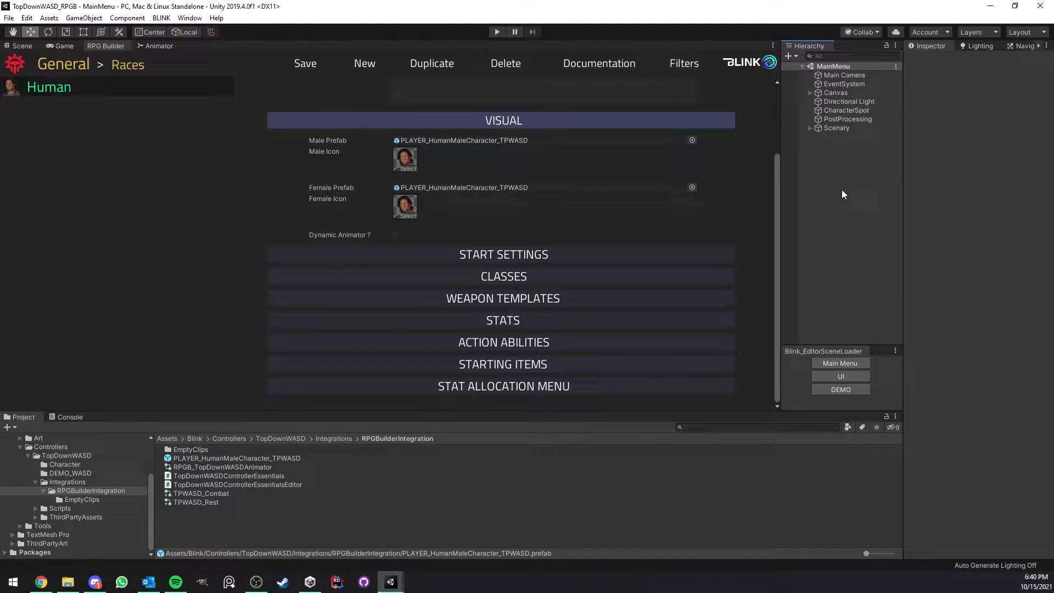
Review the Weapon Animator Override entries in RPG Builder item settings, then return to Game view.
left_click(395, 235)
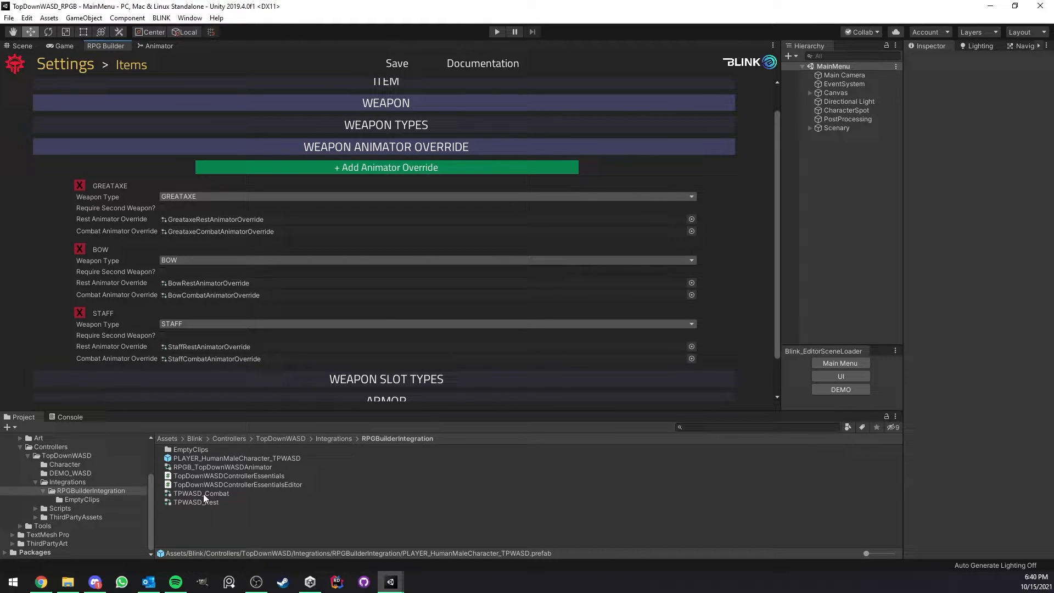
left_click_drag(201, 493, 220, 231)
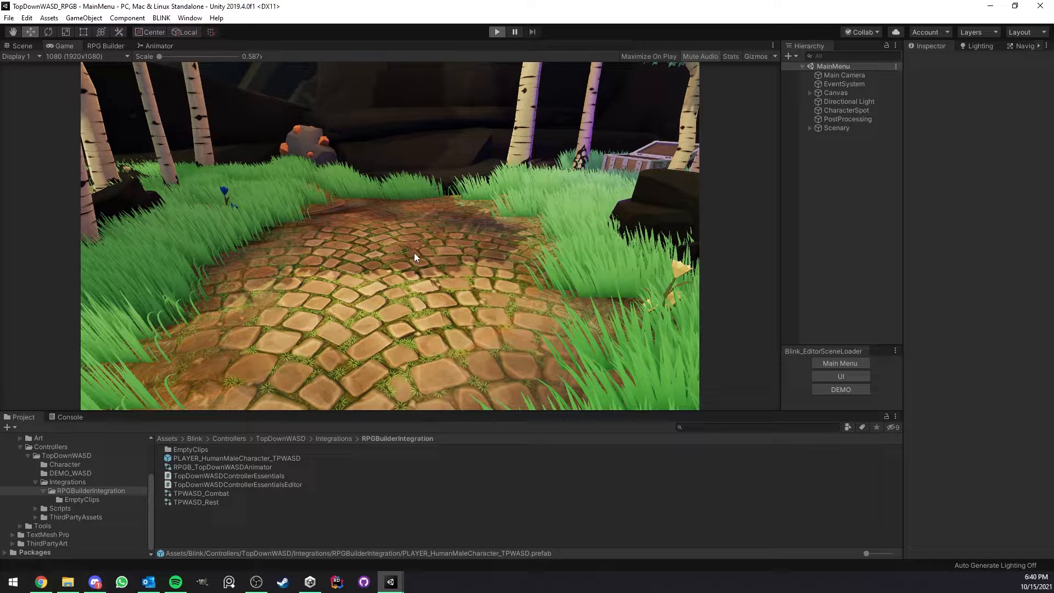
Load the RPG Builder DEMO scene and disable the CameraRig and PlayerInput objects.
left_click(496, 32)
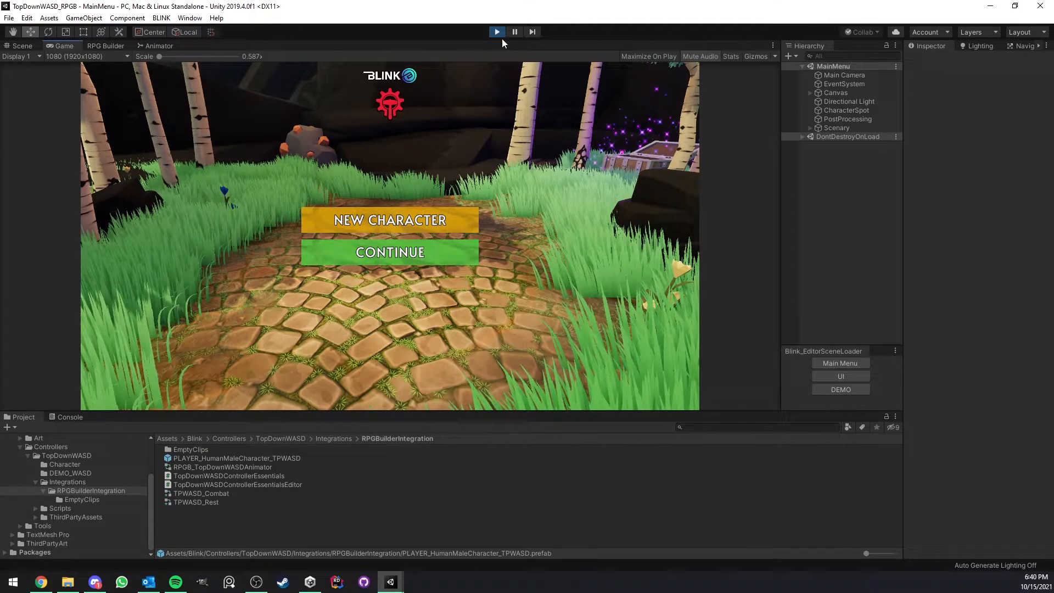
left_click(840, 389)
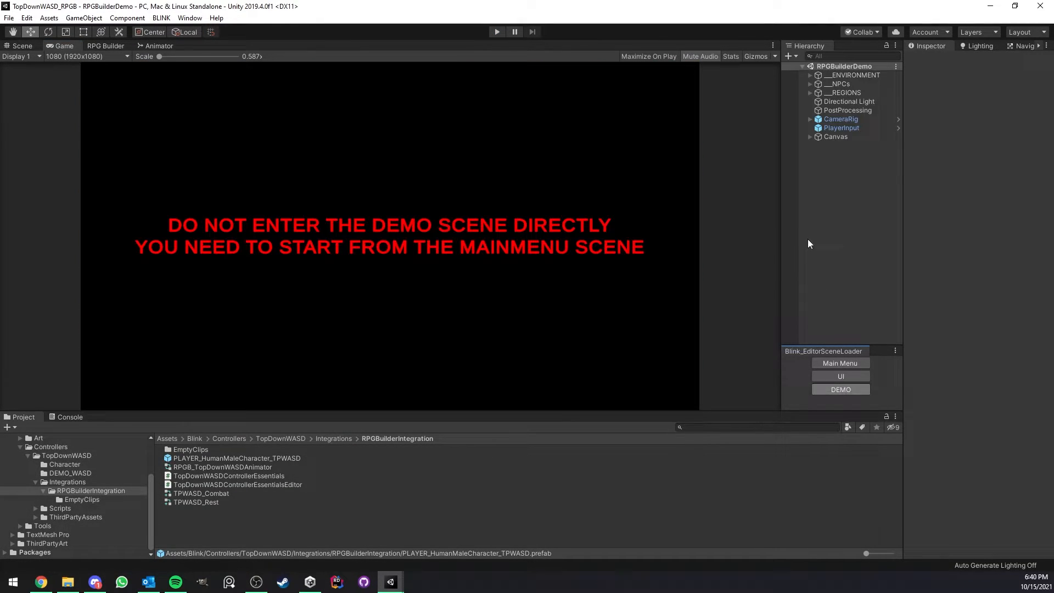
left_click(840, 118)
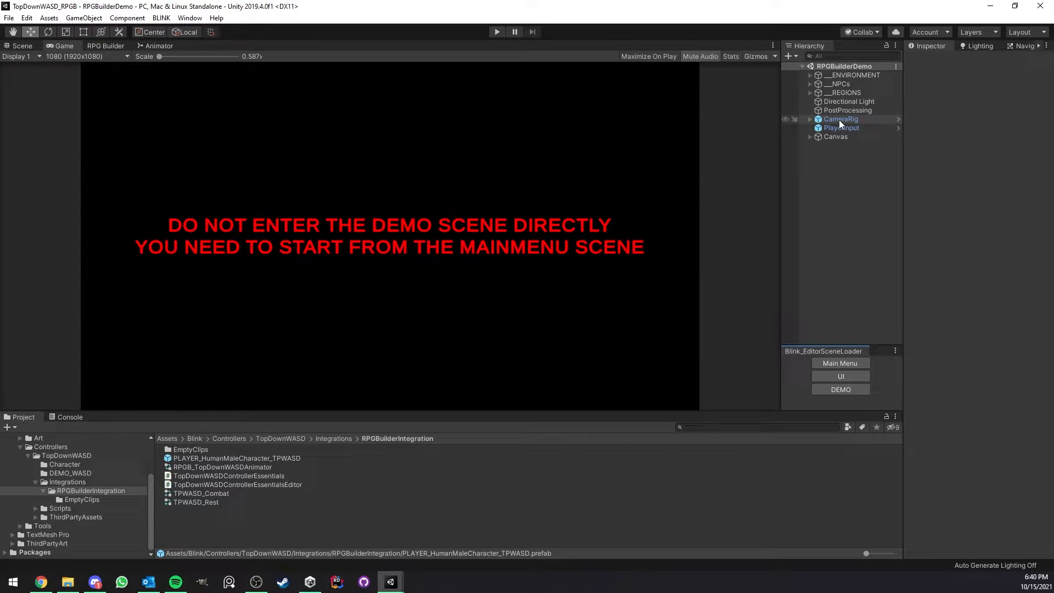
left_click(840, 118)
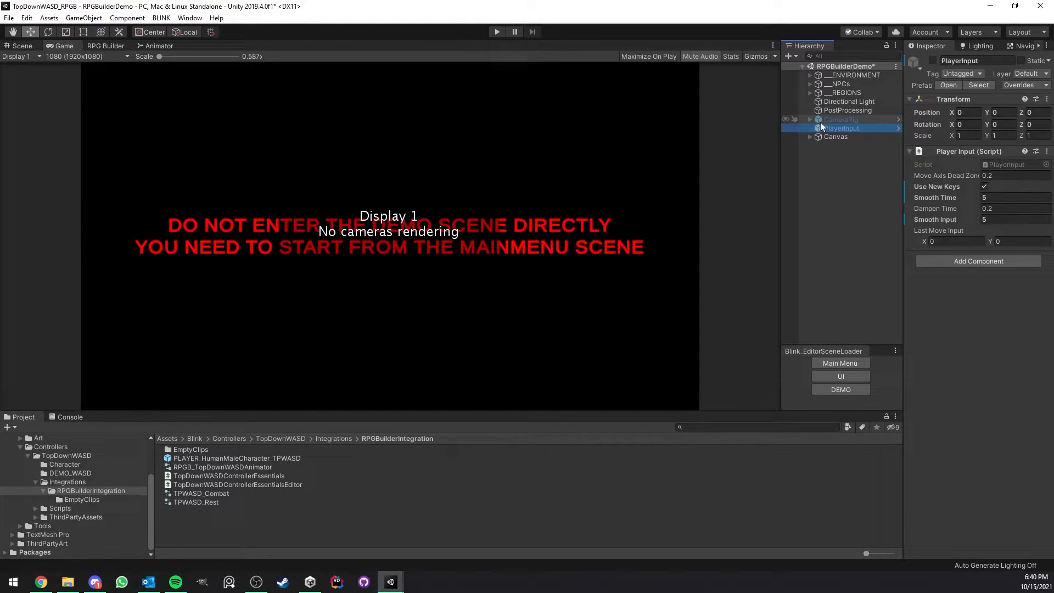
Move Main Camera out of the camera rig to the hierarchy root.
left_click(810, 119)
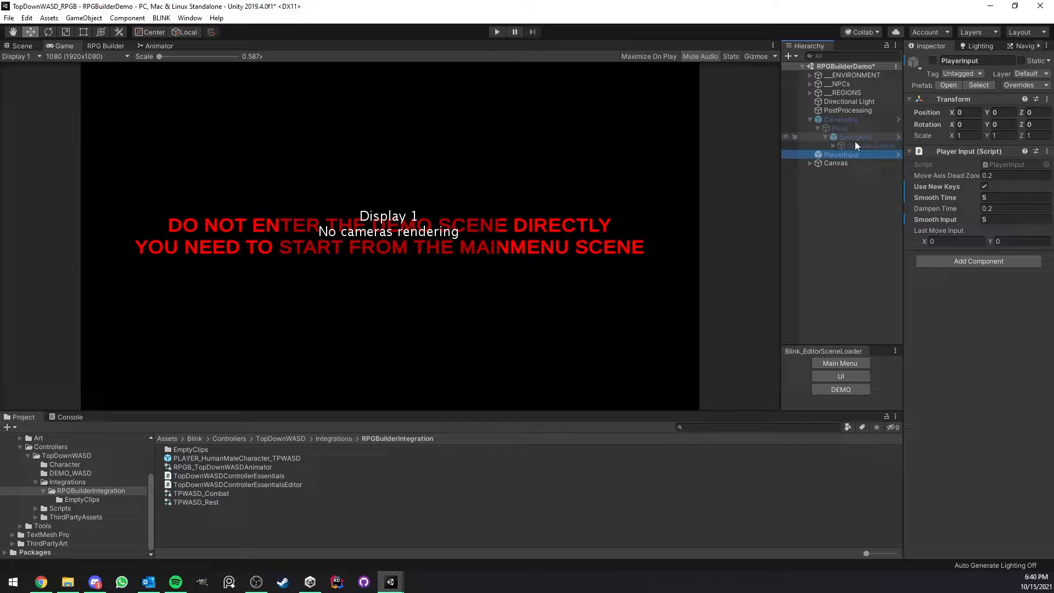
left_click(876, 153)
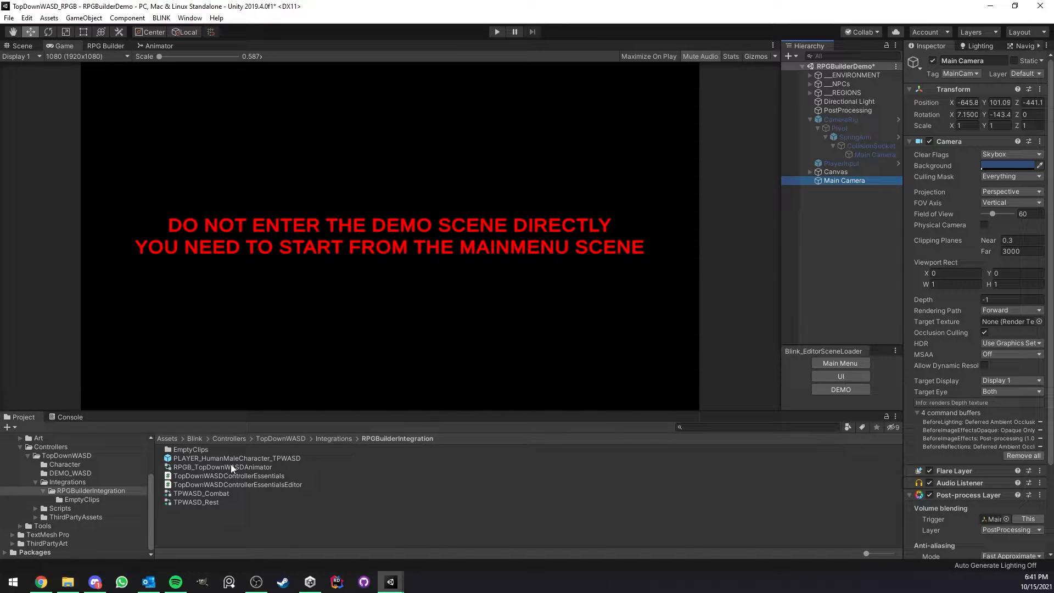
left_click(237, 458)
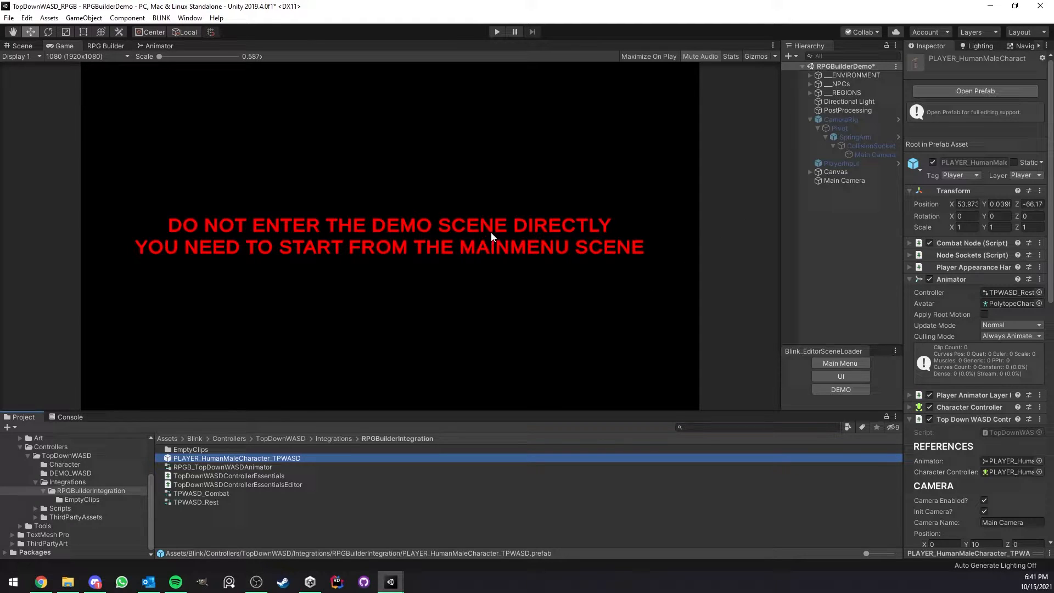
scroll("down", 3)
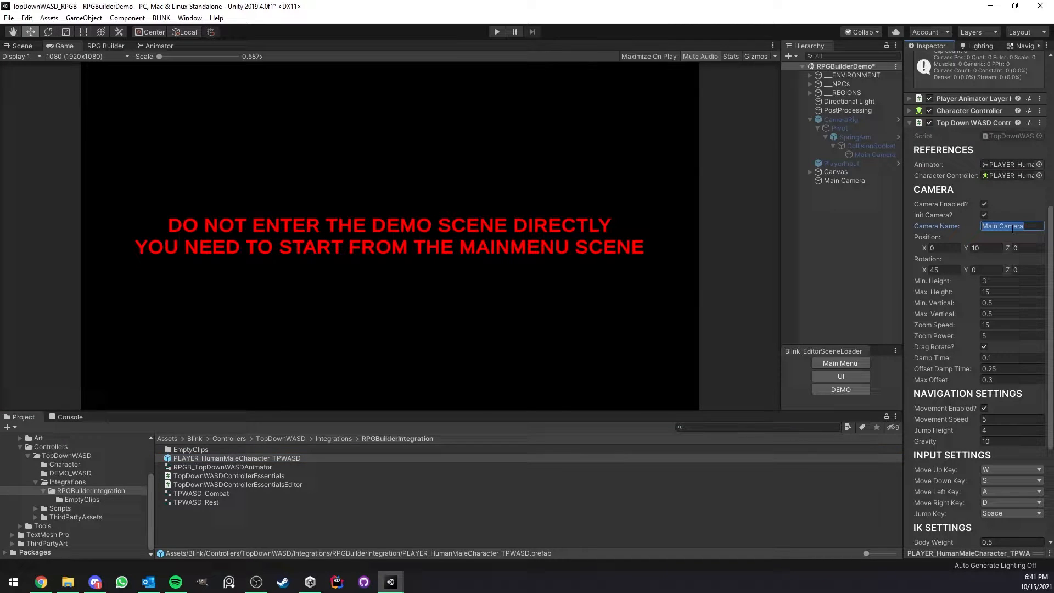
left_click(843, 180)
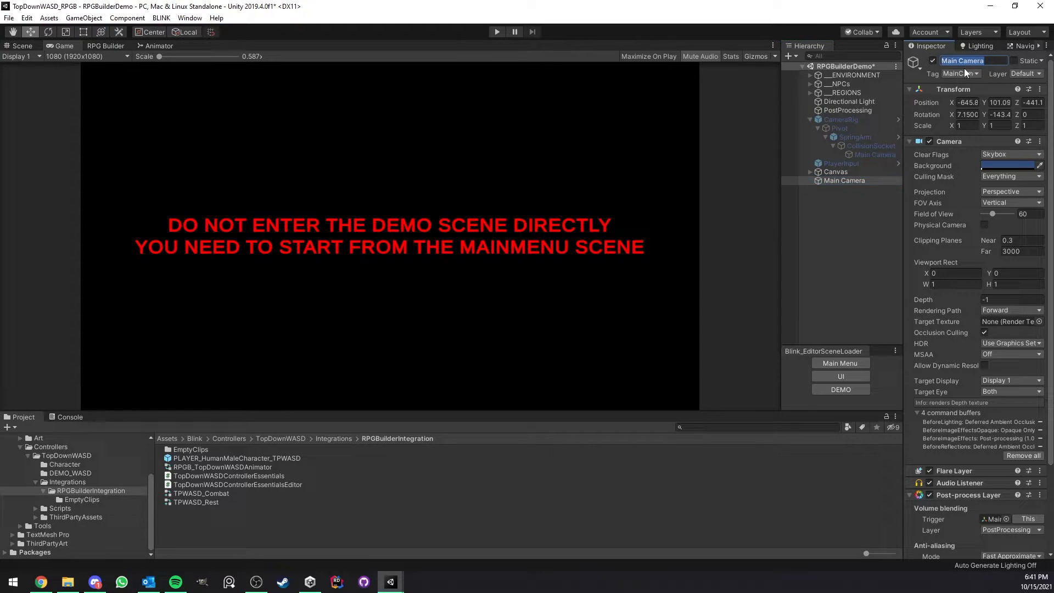
left_click(236, 457)
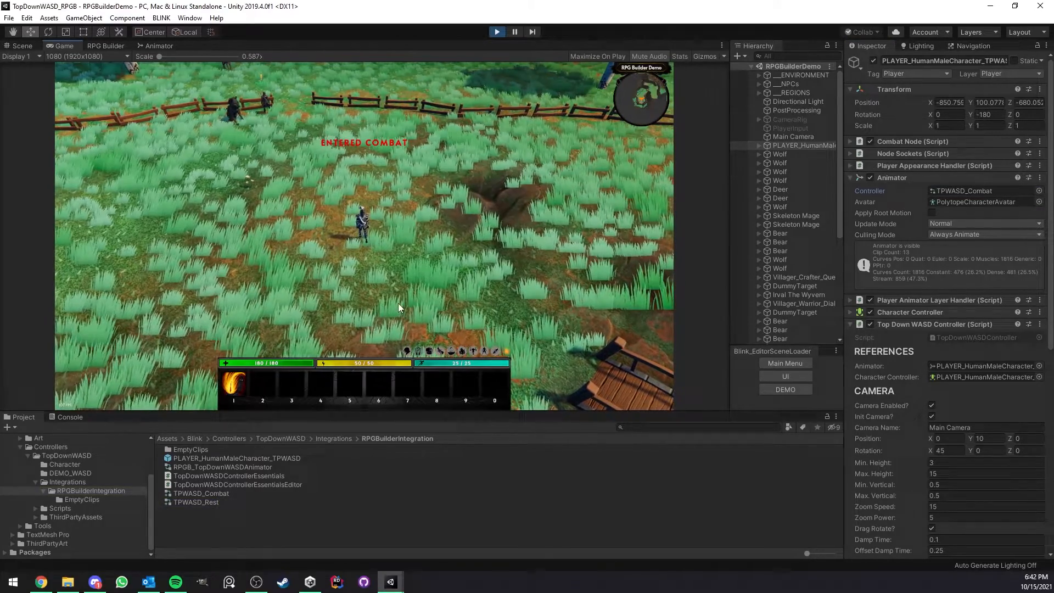
View the Upper and Base layers of RPGB_TopDownWASDAnimator in the Animator window.
left_click(200, 493)
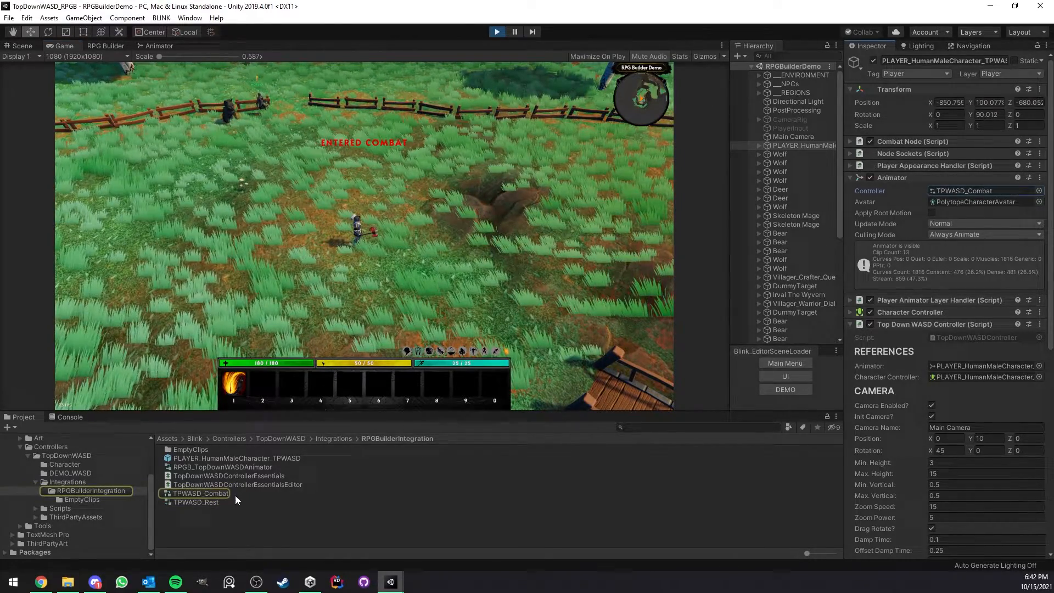
left_click(199, 493)
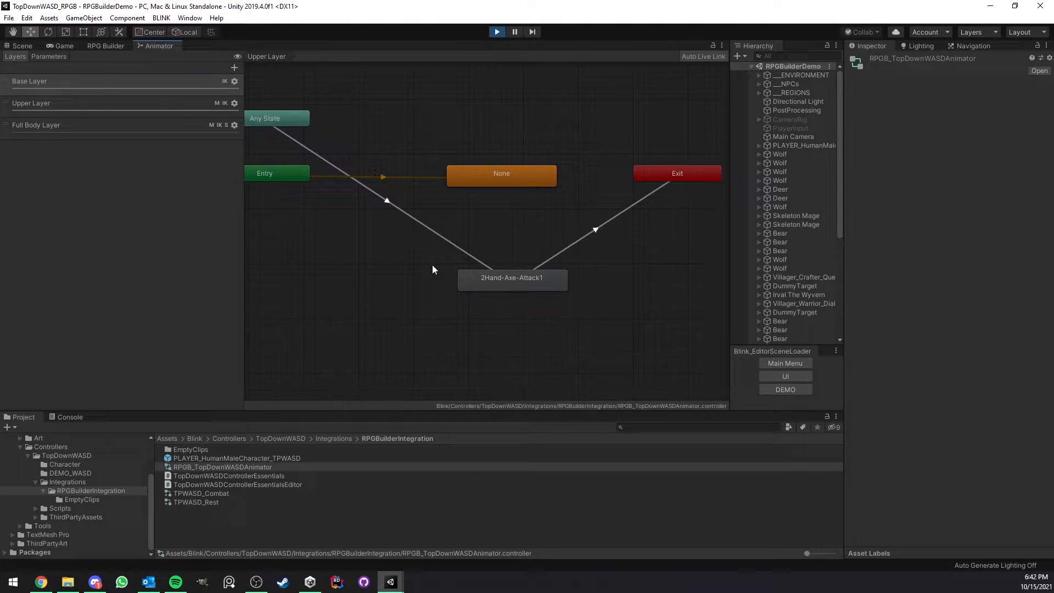
left_click(61, 80)
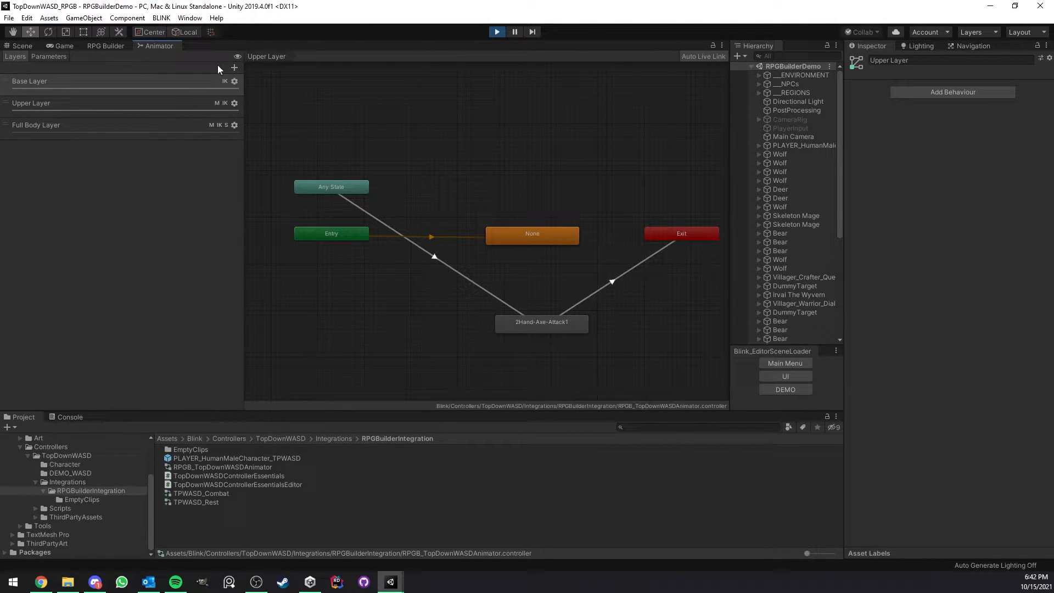
left_click(61, 80)
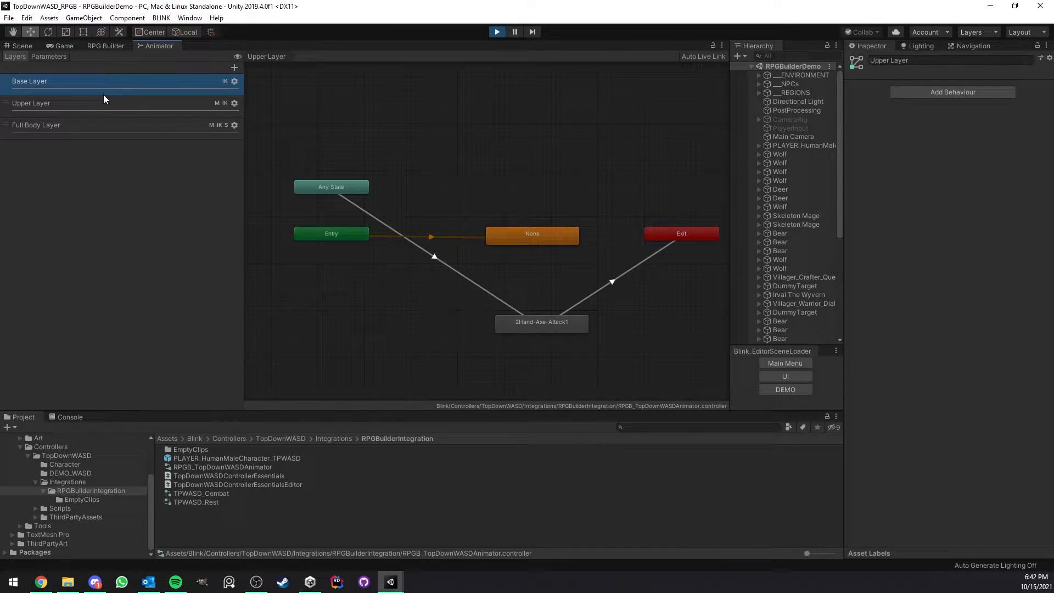
Inspect the Jump state and open the Locomotion blend tree of directional run clips.
left_click(29, 80)
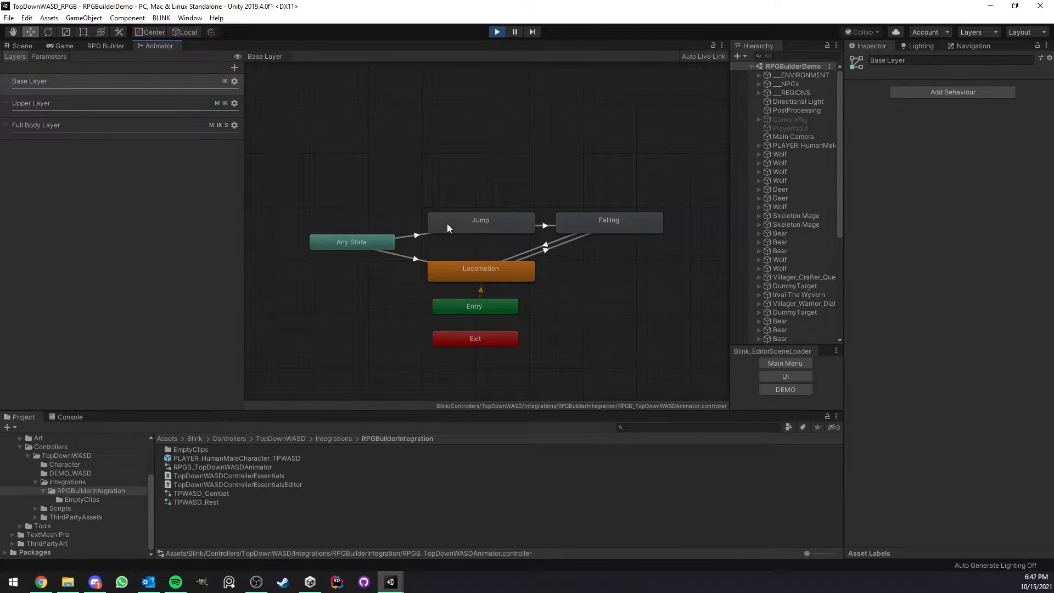
left_click(480, 220)
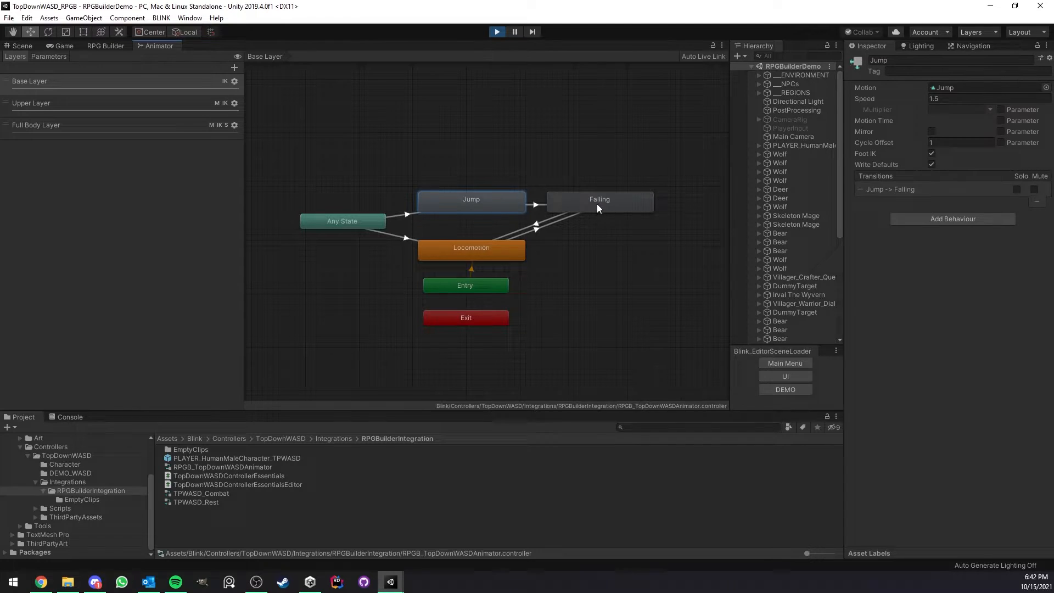
double_click(471, 247)
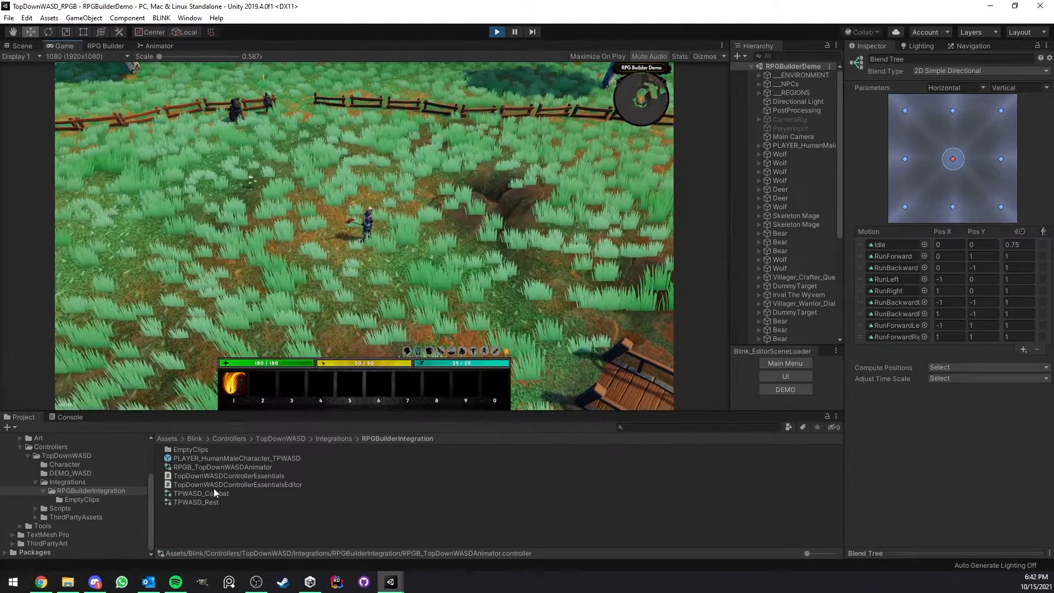
Select TPWASD_Combat and browse the Mecanim Animation Pack to its 2Hand-Axe clips.
left_click(200, 493)
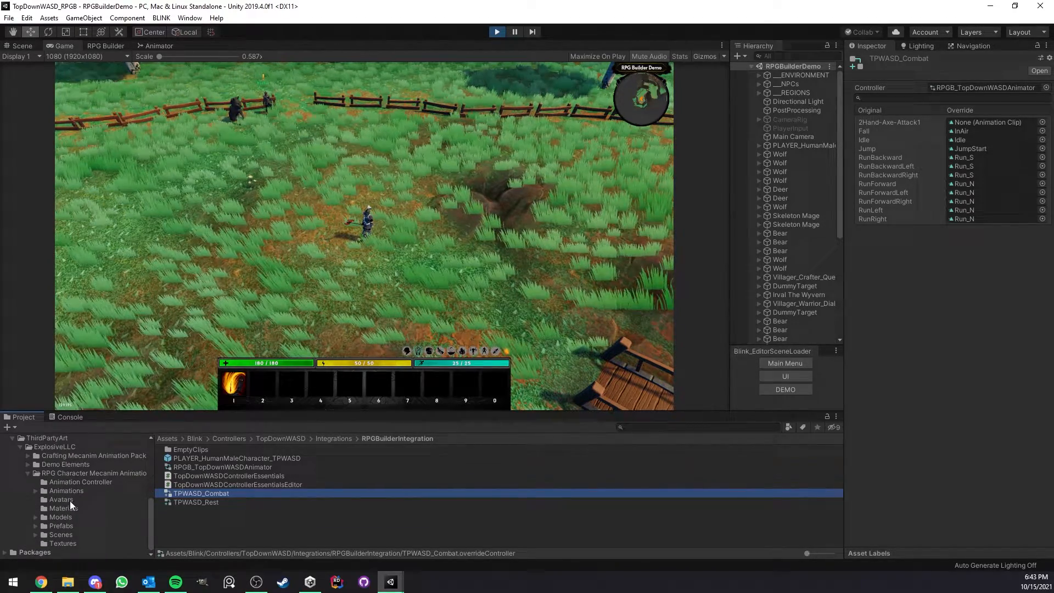
left_click(66, 490)
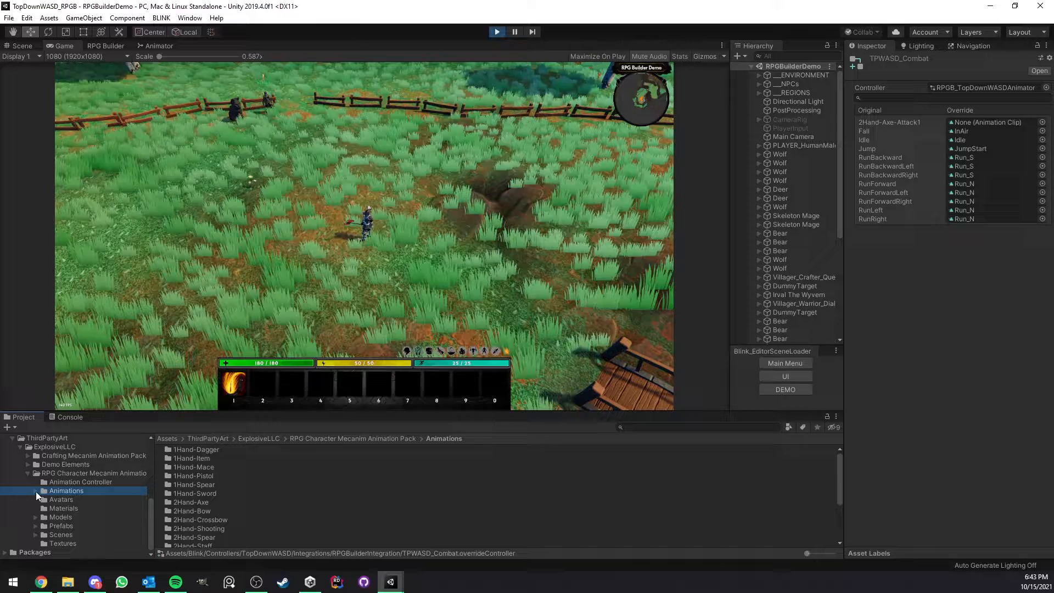
left_click(36, 490)
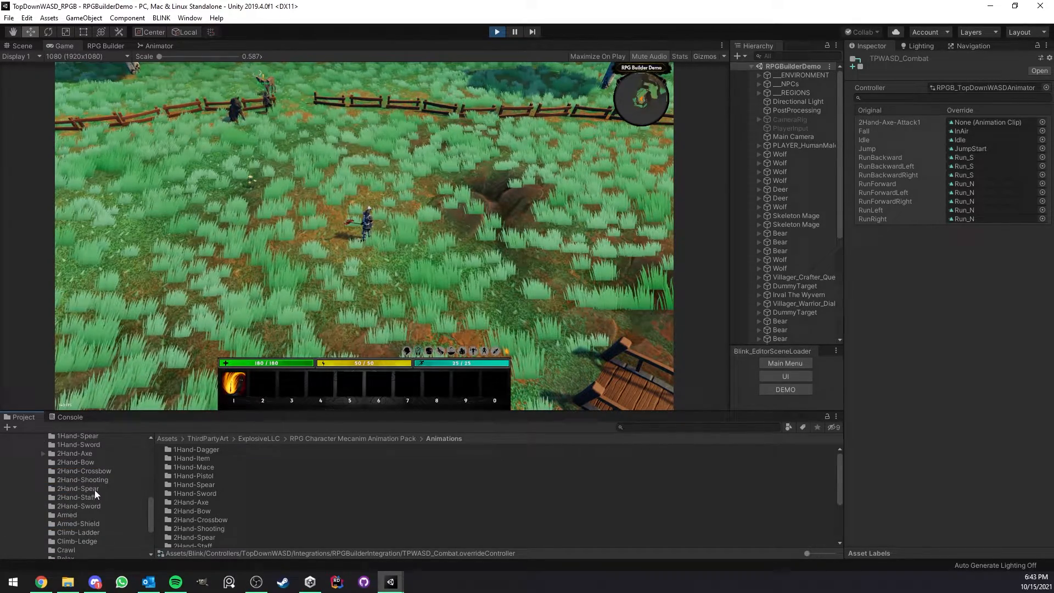
left_click(74, 453)
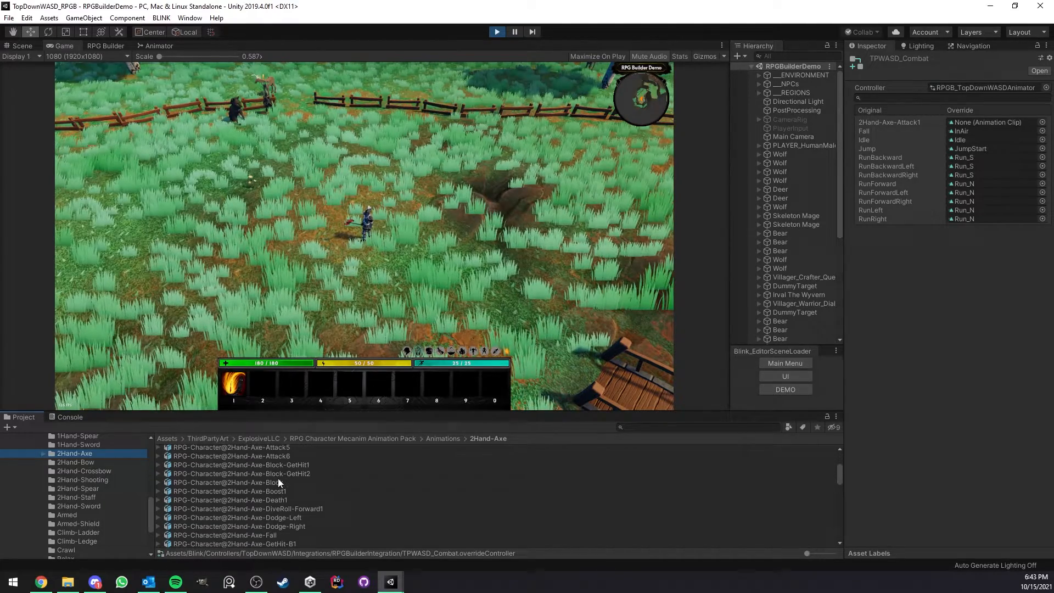
Drag 2Hand-Axe Fall, Idle, Jump and eight Run clips into the matching TPWASD_Combat overrides.
scroll("down", 3)
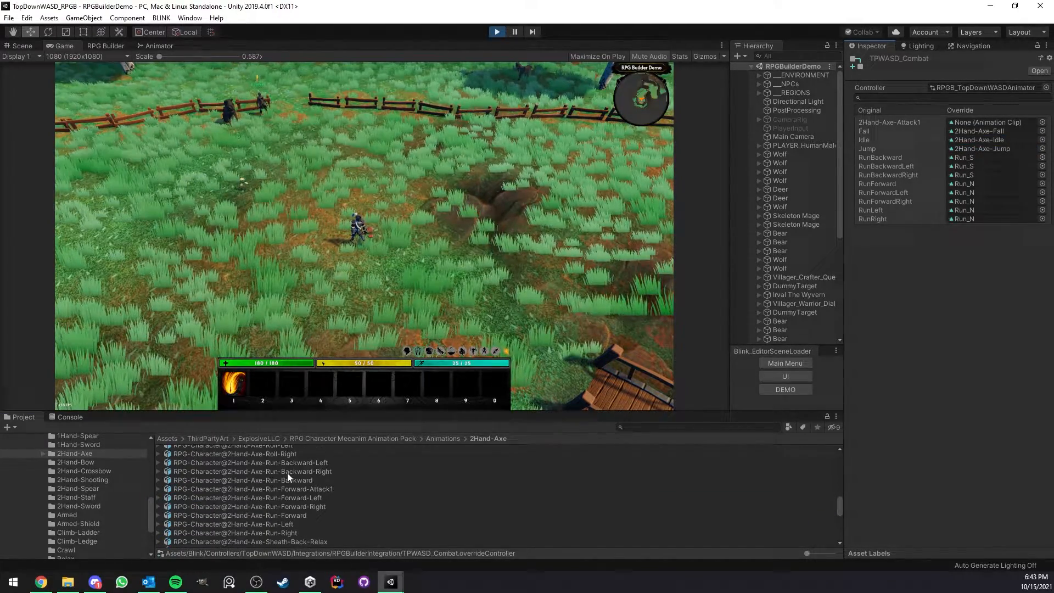
left_click(157, 462)
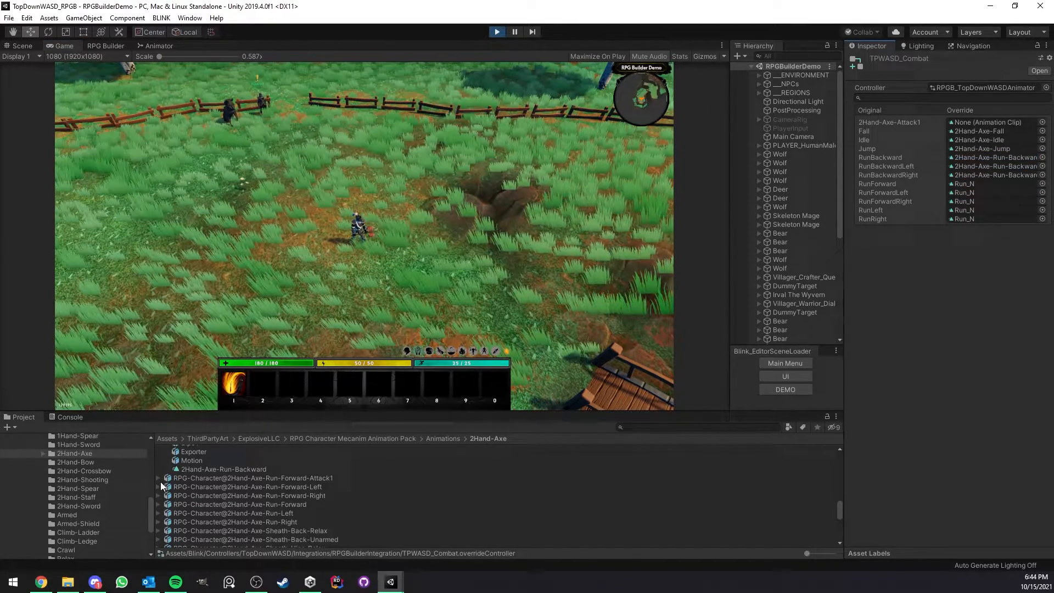
left_click(157, 487)
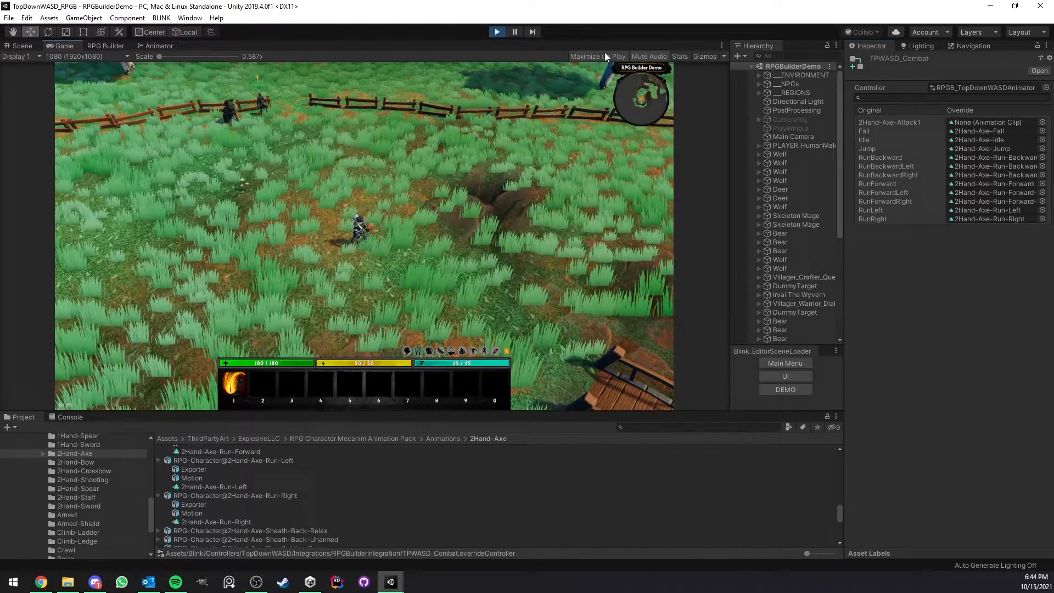
Enlarge the game view for play testing and dismiss the in-game Options menu.
left_click(596, 56)
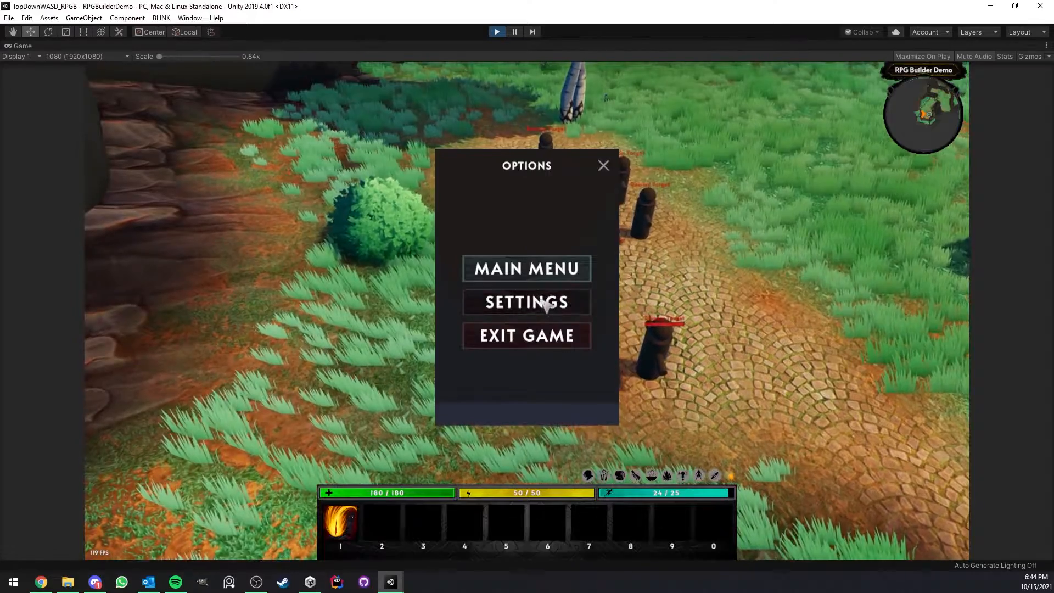
left_click(603, 166)
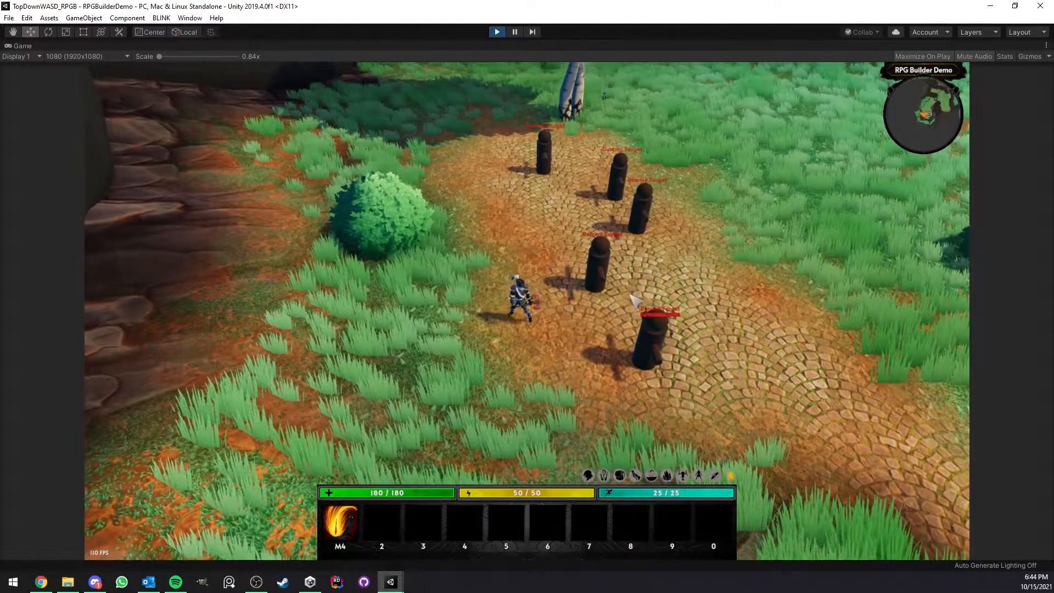